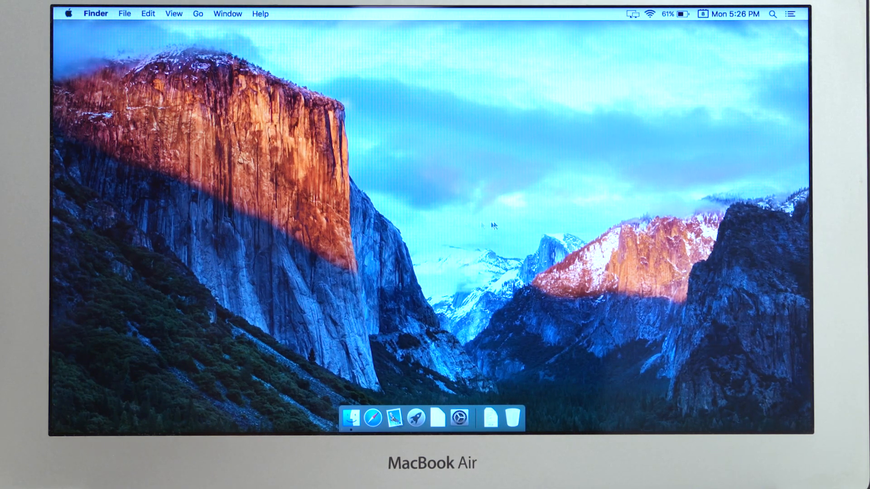
pyautogui.moveTo(473, 241)
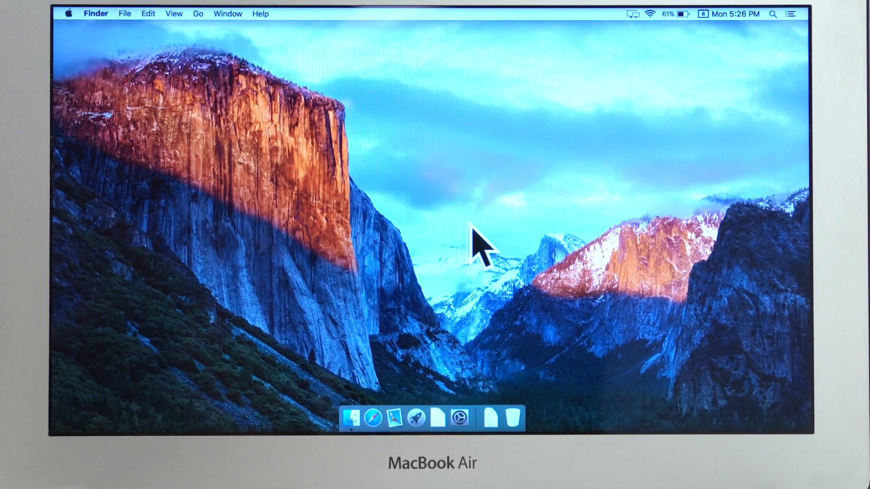
pyautogui.moveTo(241, 134)
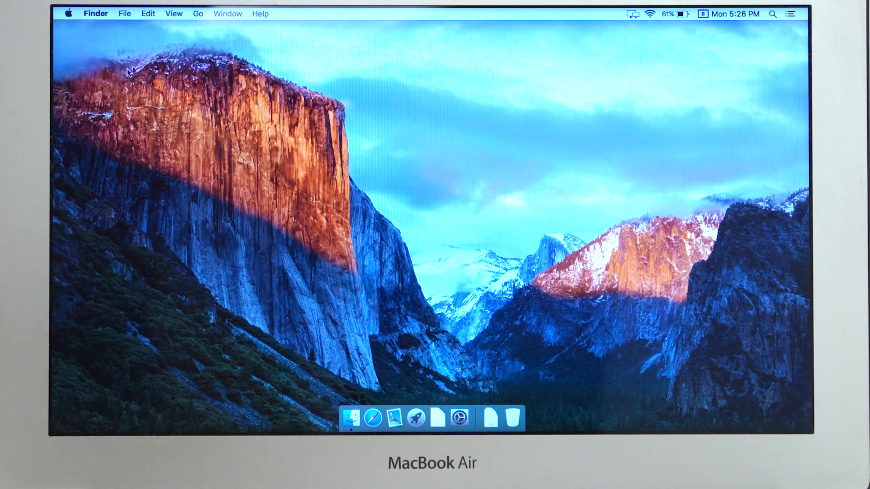
pyautogui.moveTo(331, 268)
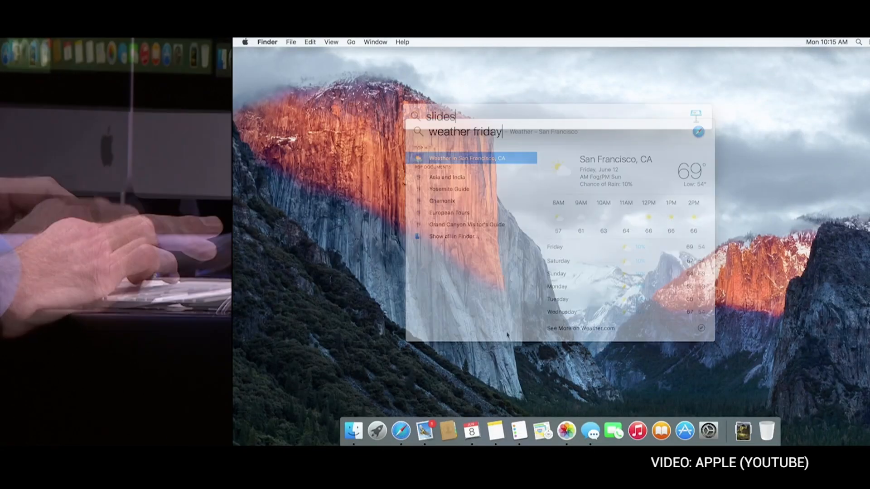
# Search Spotlight for 'slides from brian' to surface the OS X Names.key presentation
pyautogui.write('slides from brian')
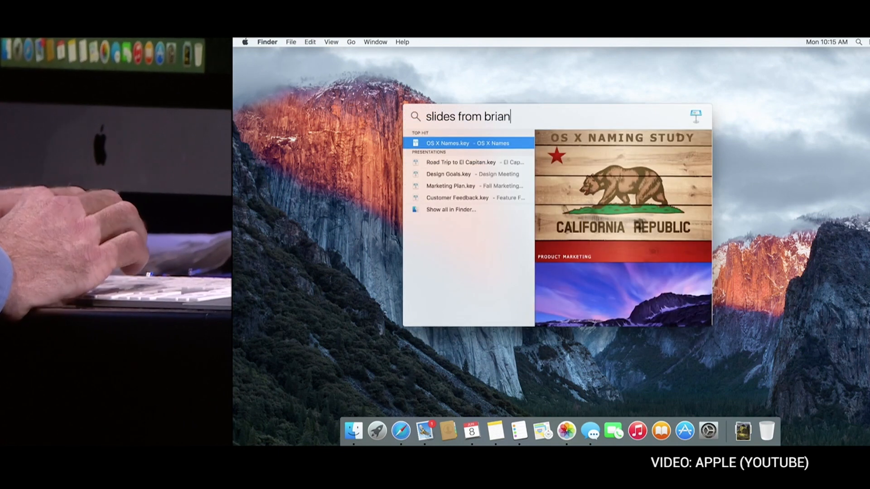
pyautogui.write('ab')
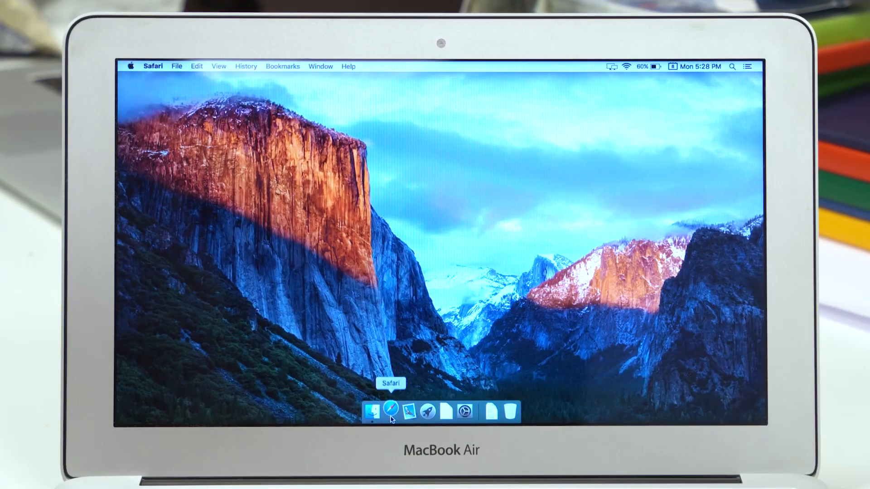
# Launch Safari, load Apple's site from favorites, and mute audio in the other tabs
pyautogui.click(390, 418)
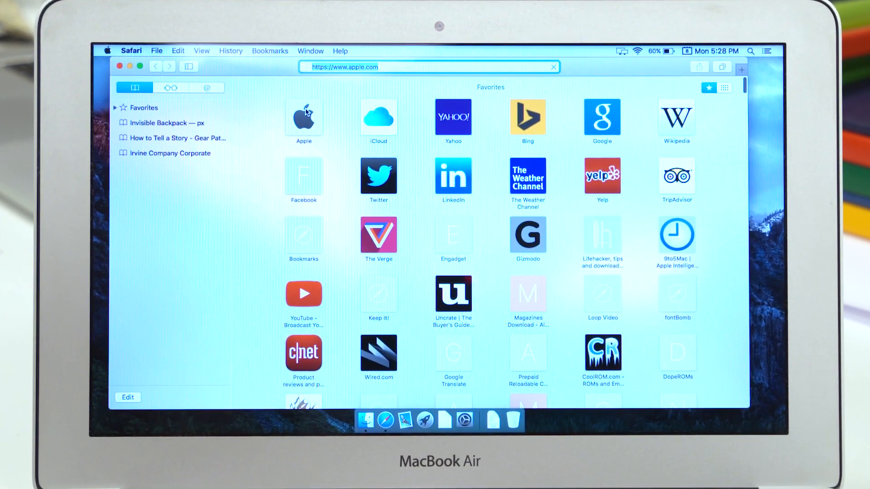
pyautogui.click(304, 117)
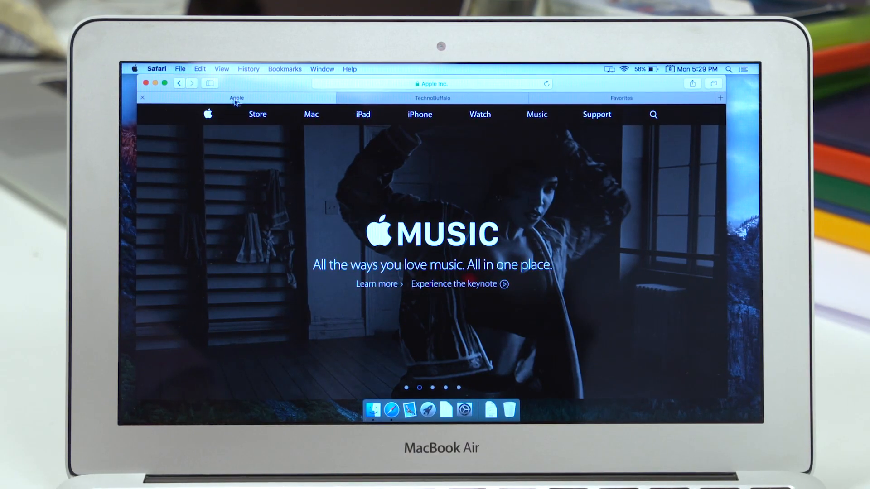
pyautogui.click(435, 98)
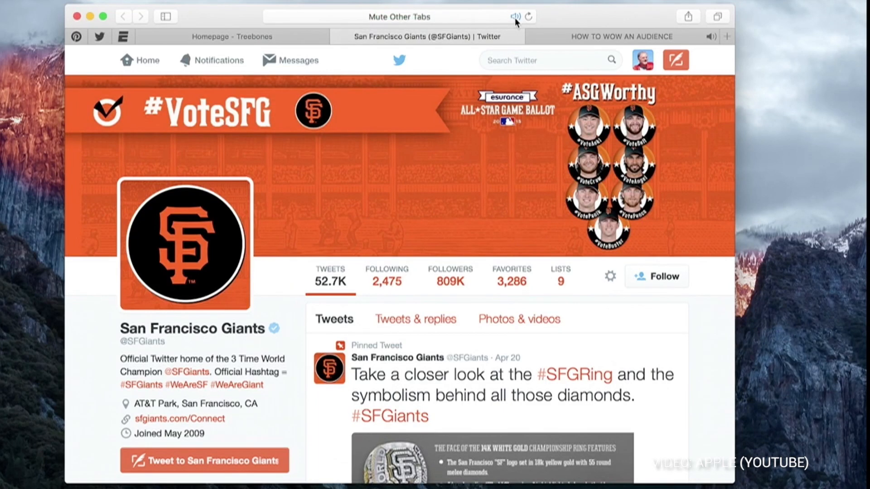
pyautogui.click(515, 16)
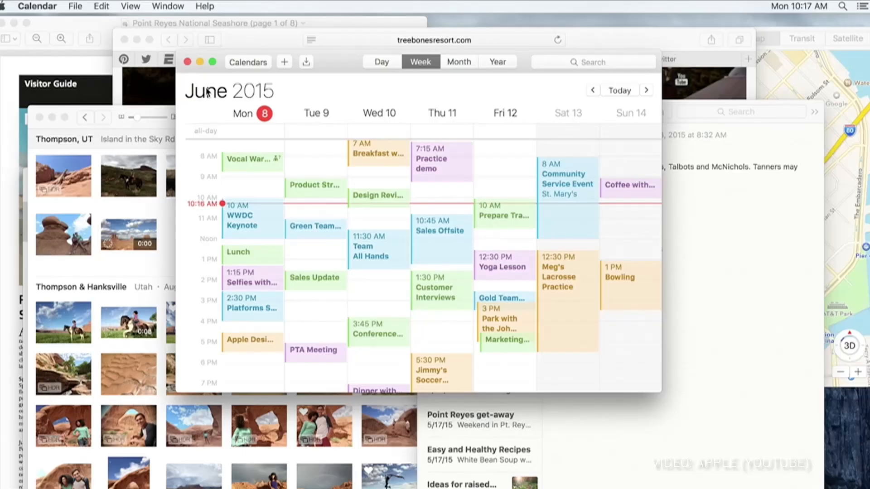
# Use Mission Control (F3) to overview windows and focus the Safari Treebones resort page
pyautogui.press('F3')
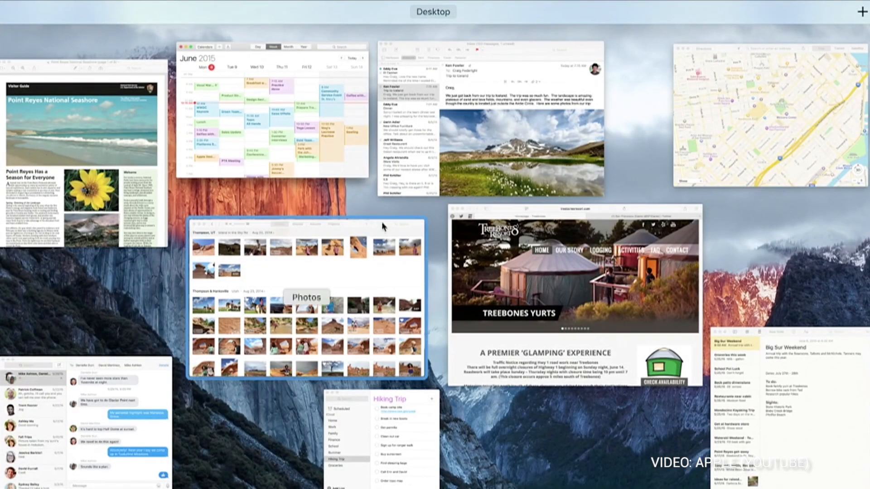
pyautogui.click(574, 284)
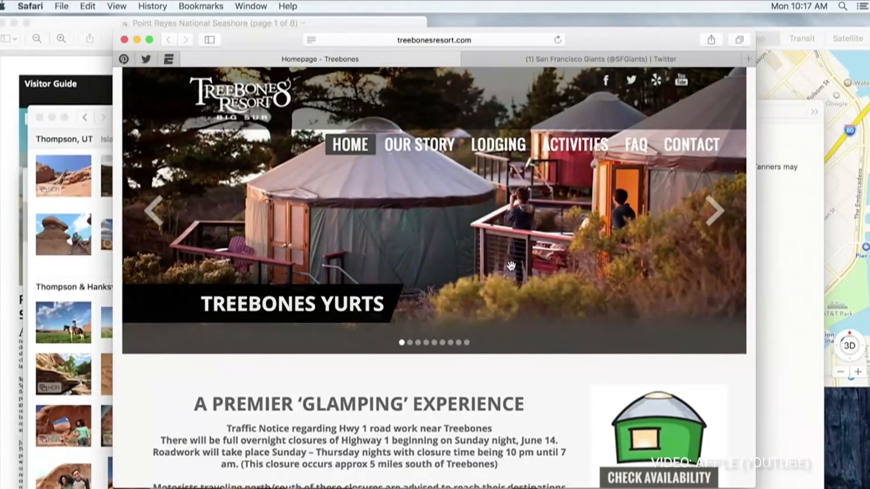
pyautogui.press('F3')
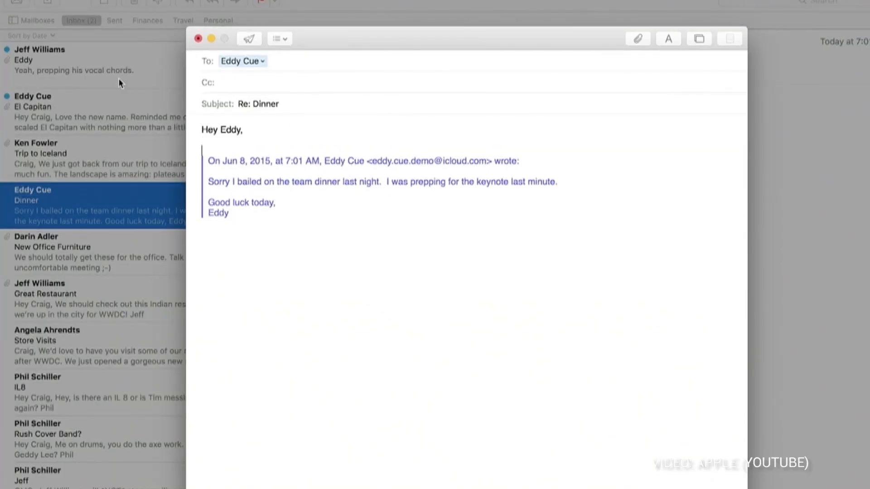
pyautogui.moveTo(91, 70)
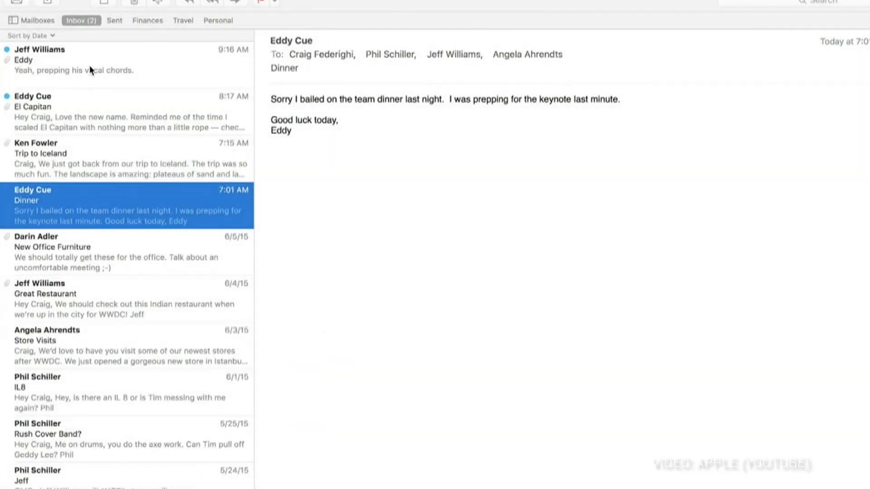
# Return to the Re: Dinner reply draft so the basketball crowd photo can be added
pyautogui.click(68, 59)
pyautogui.write('Hey Eddy,')
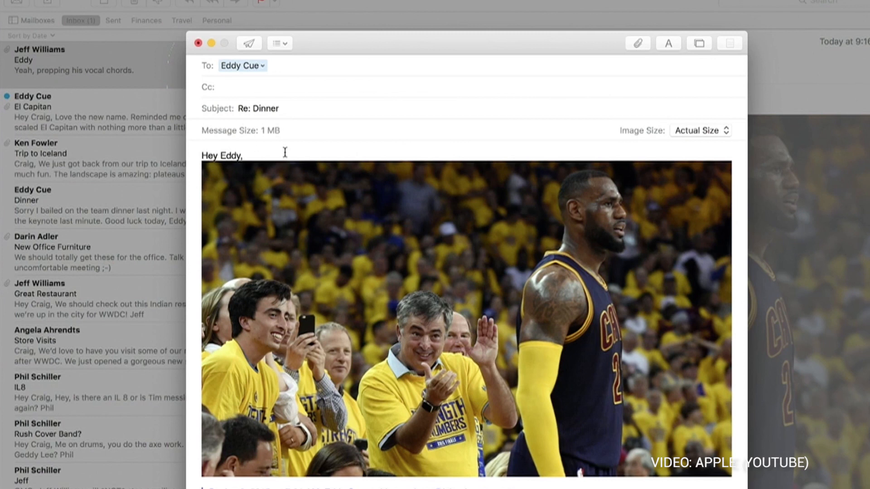
pyautogui.moveTo(327, 155)
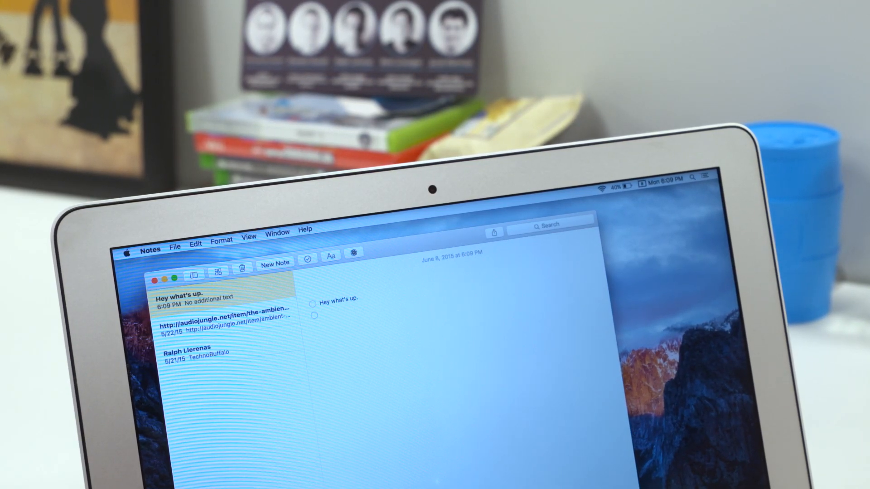
# Add 'Done' as the second checklist item in the 'Hey what's up.' note
pyautogui.write('Done')
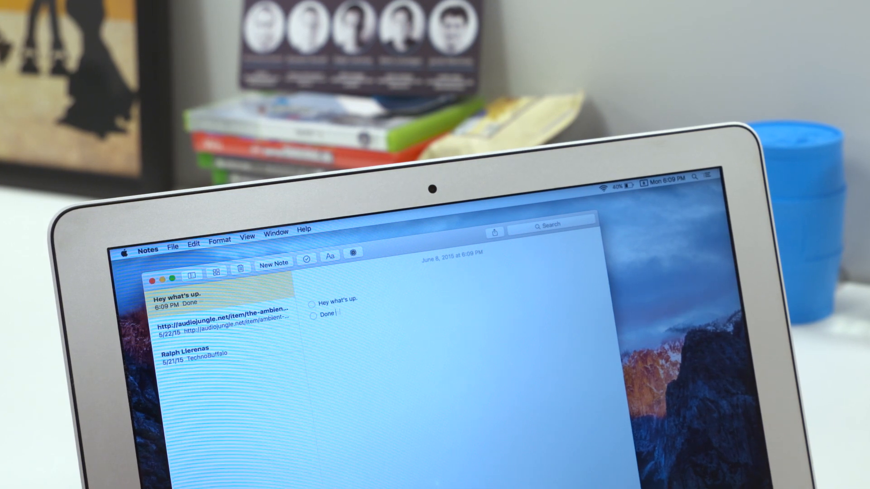